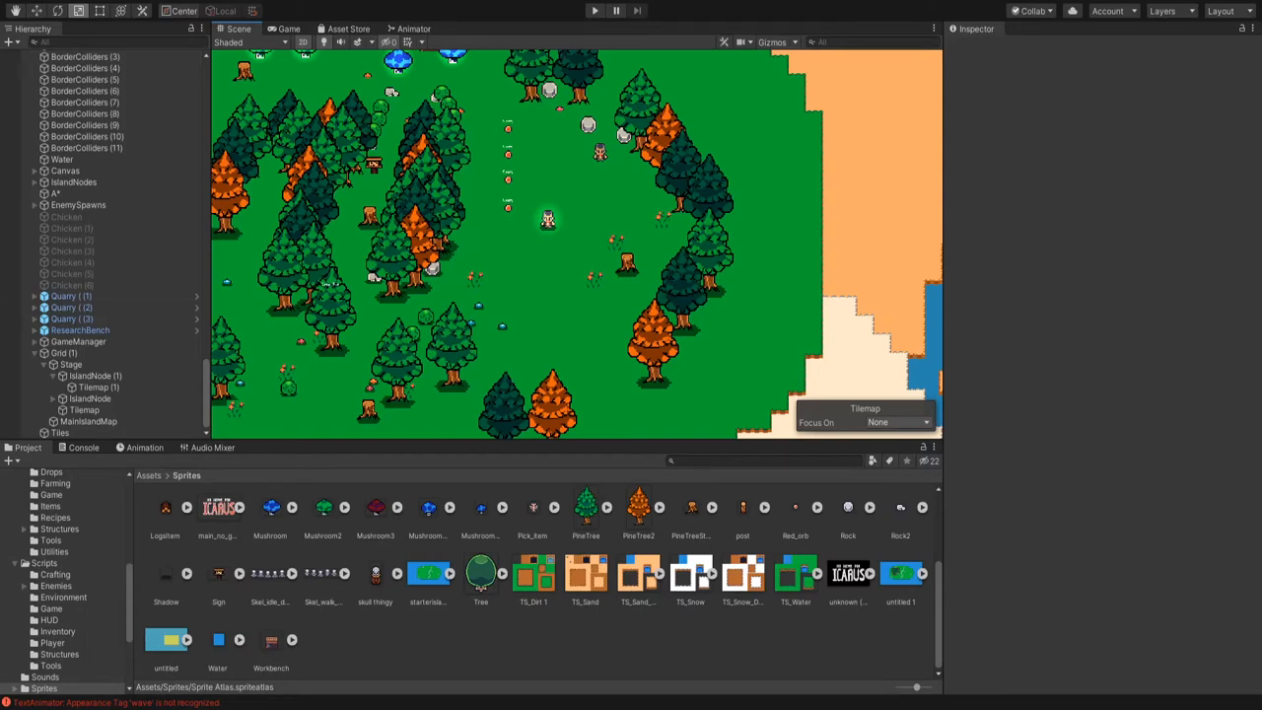
mouse_move(469, 185)
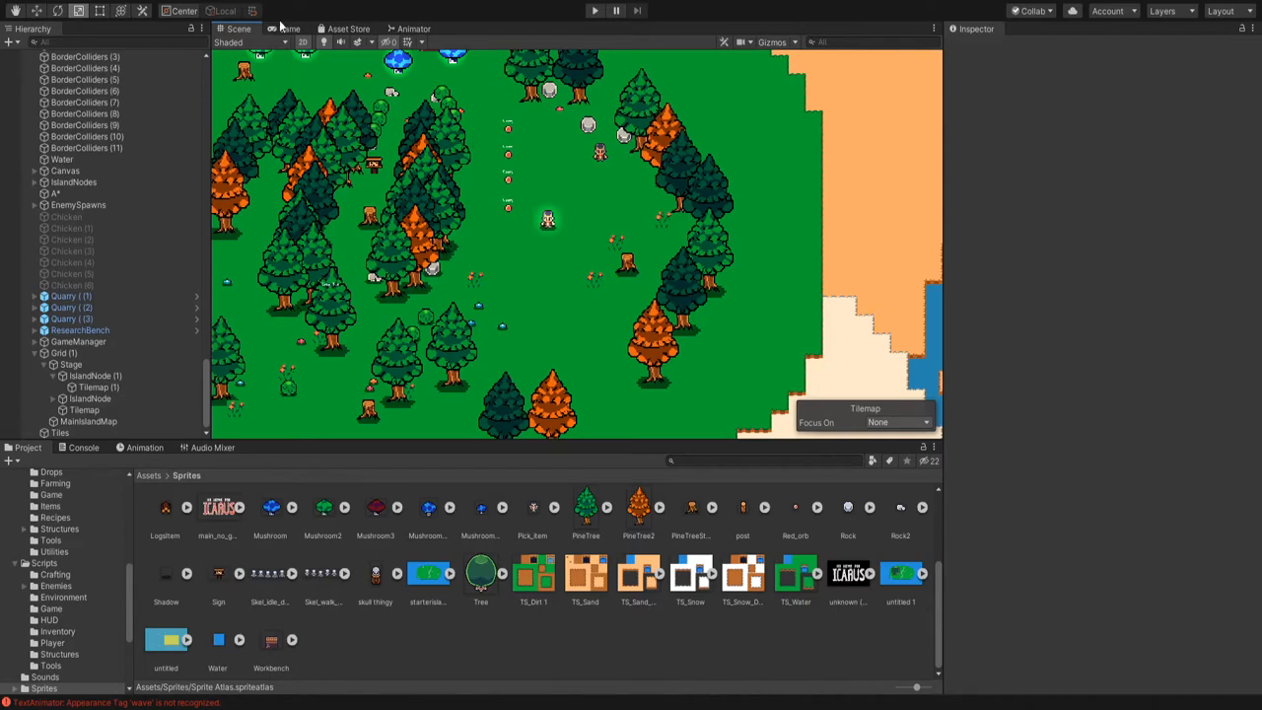
- Start Play mode to show the sand island tilemap in the Game view
click(595, 10)
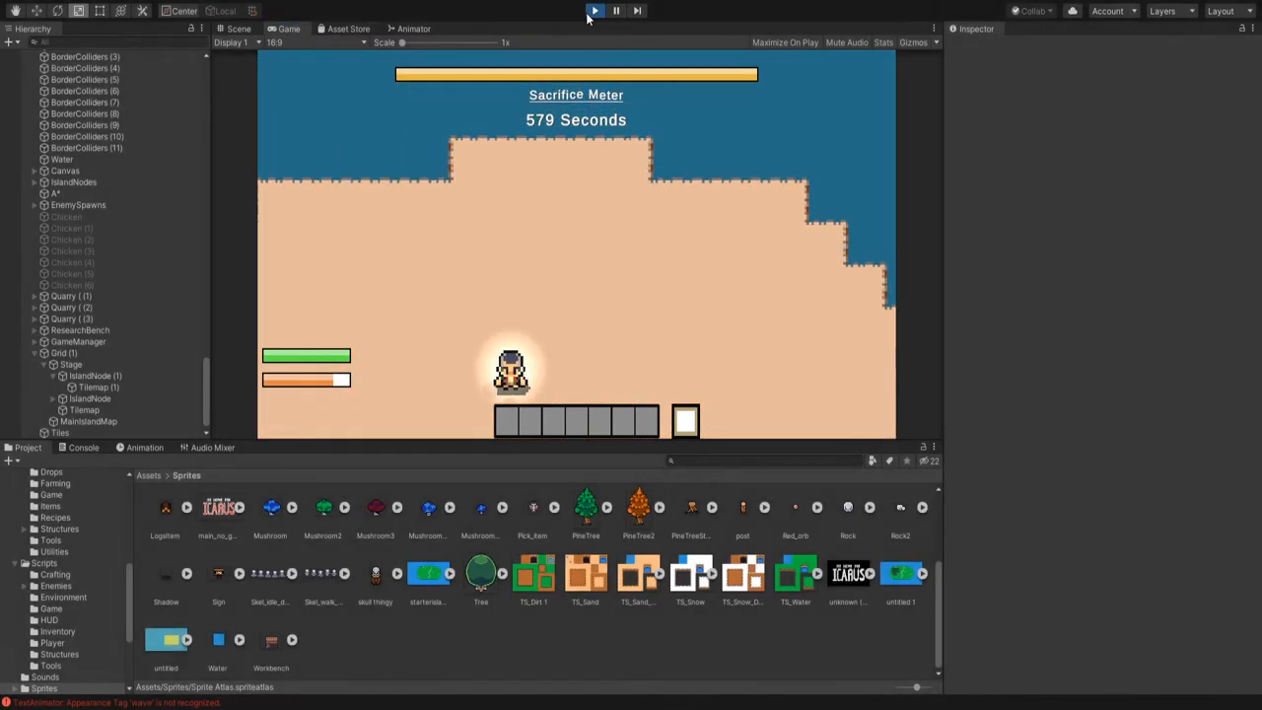
- Exit Play mode, returning to the editor
click(595, 10)
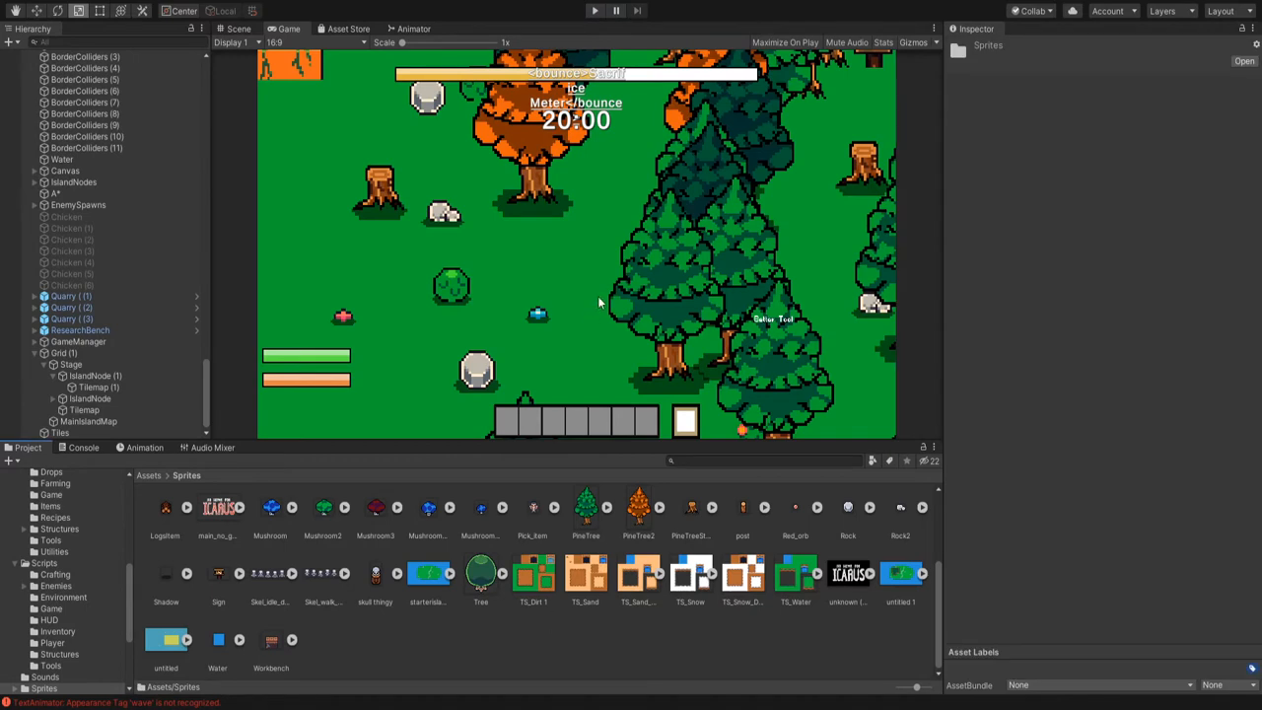
mouse_move(826, 475)
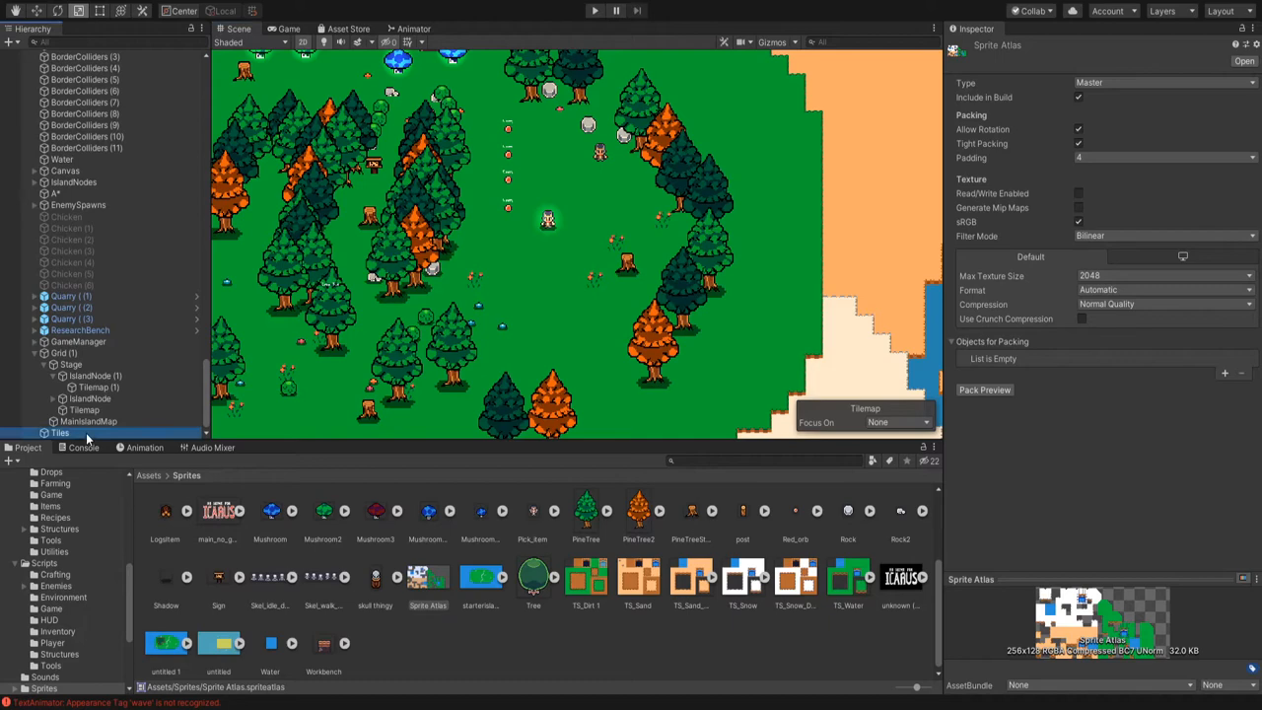
- Select Grid (1) then Tilemap (1) in the Hierarchy and zoom onto the sand tile edge
click(63, 351)
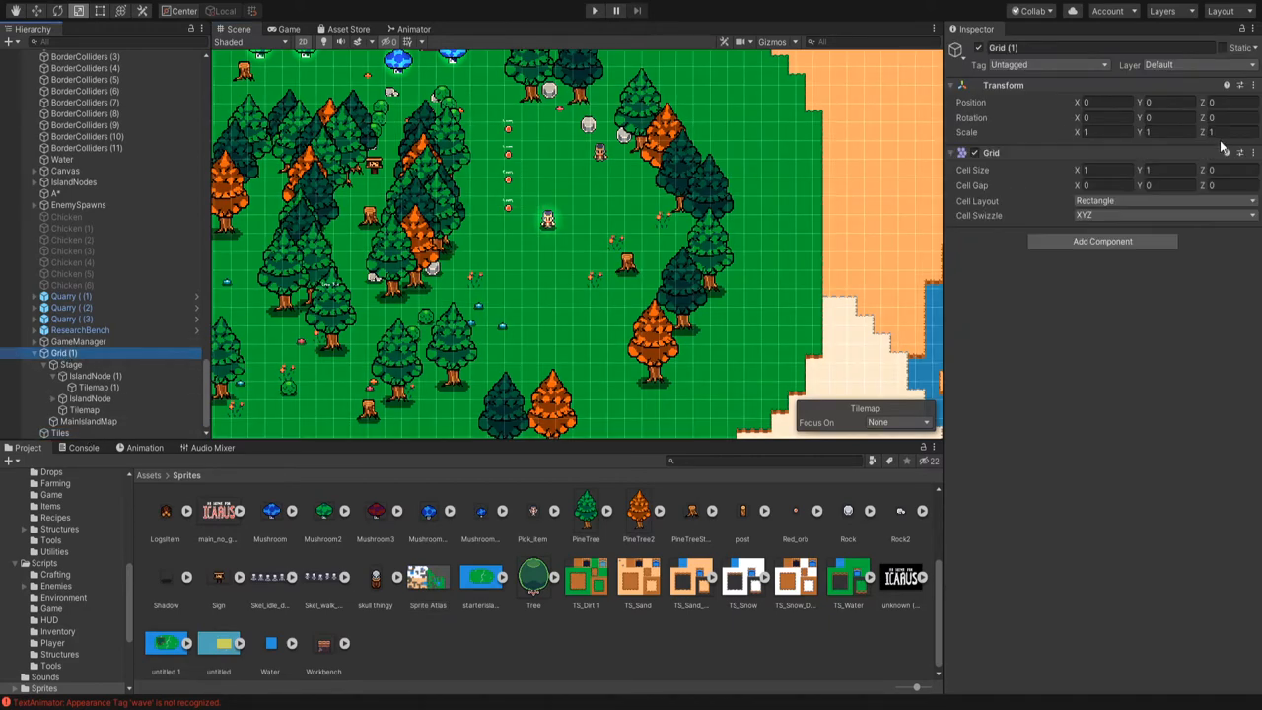
click(98, 386)
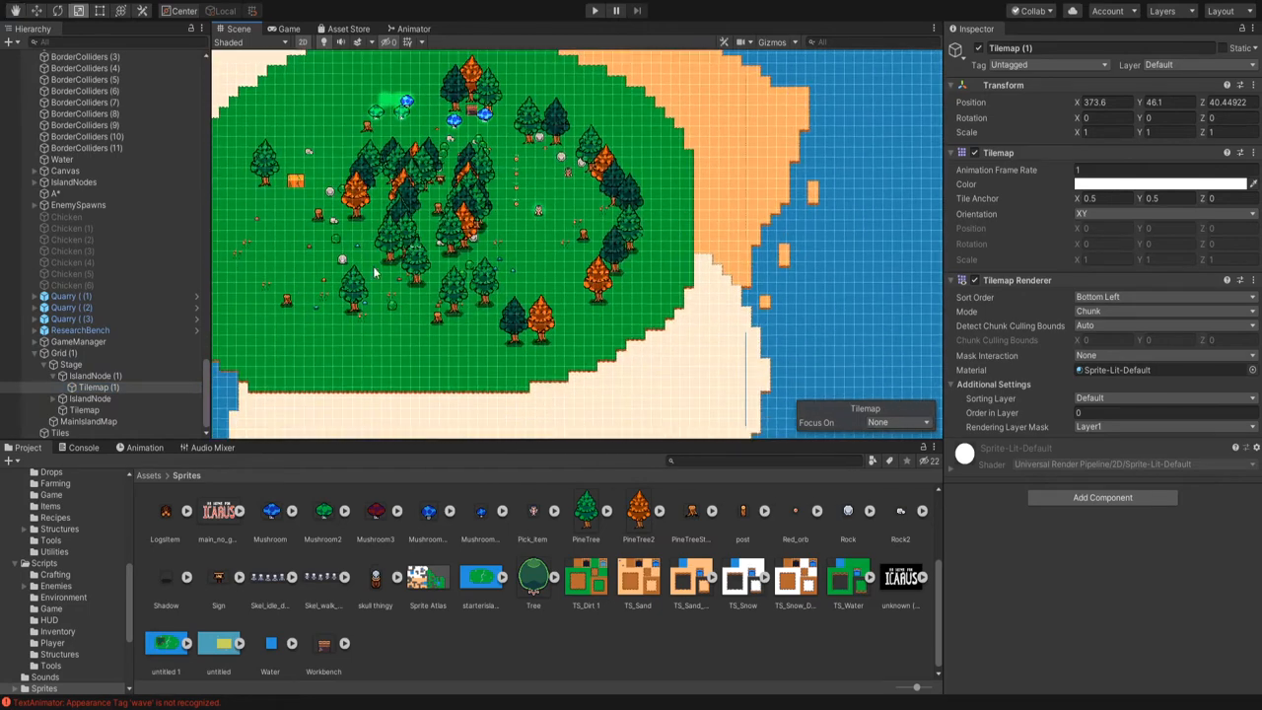
scroll(down, 3)
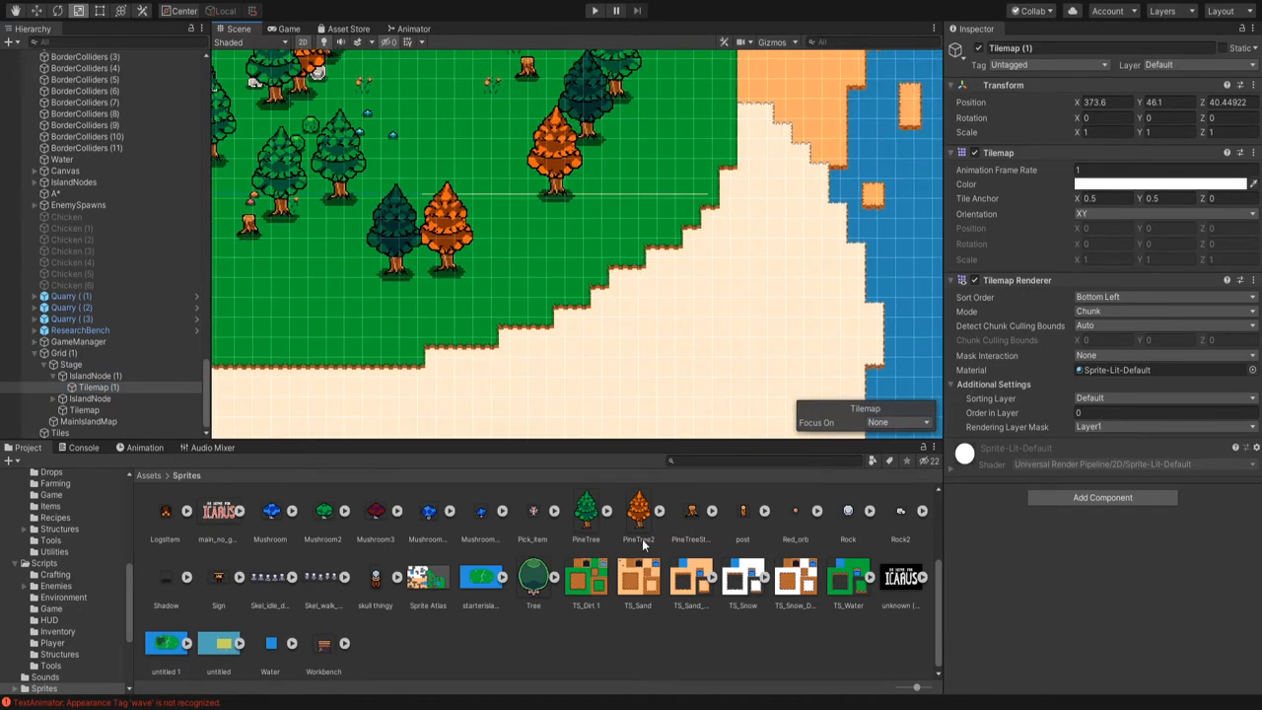
- Review the TS_Sand_Water and TS_Snow texture import settings, then select the new Sprite Atlas
click(690, 576)
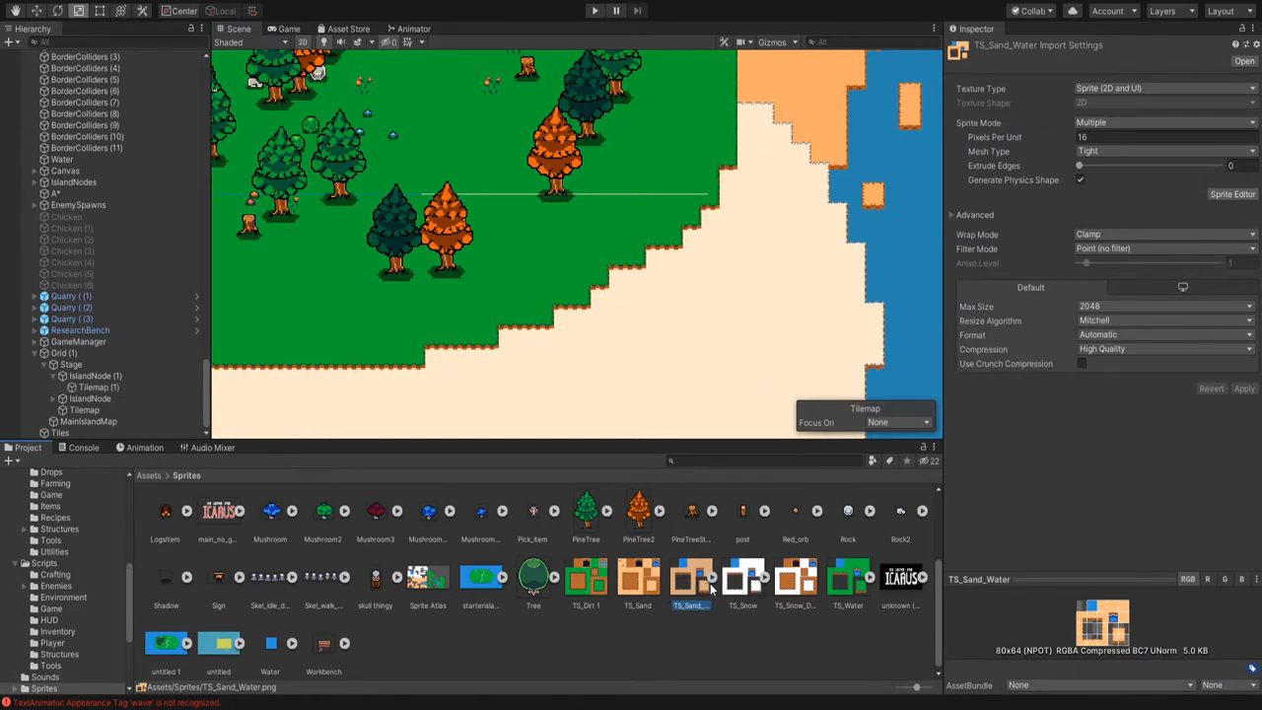
mouse_move(850, 587)
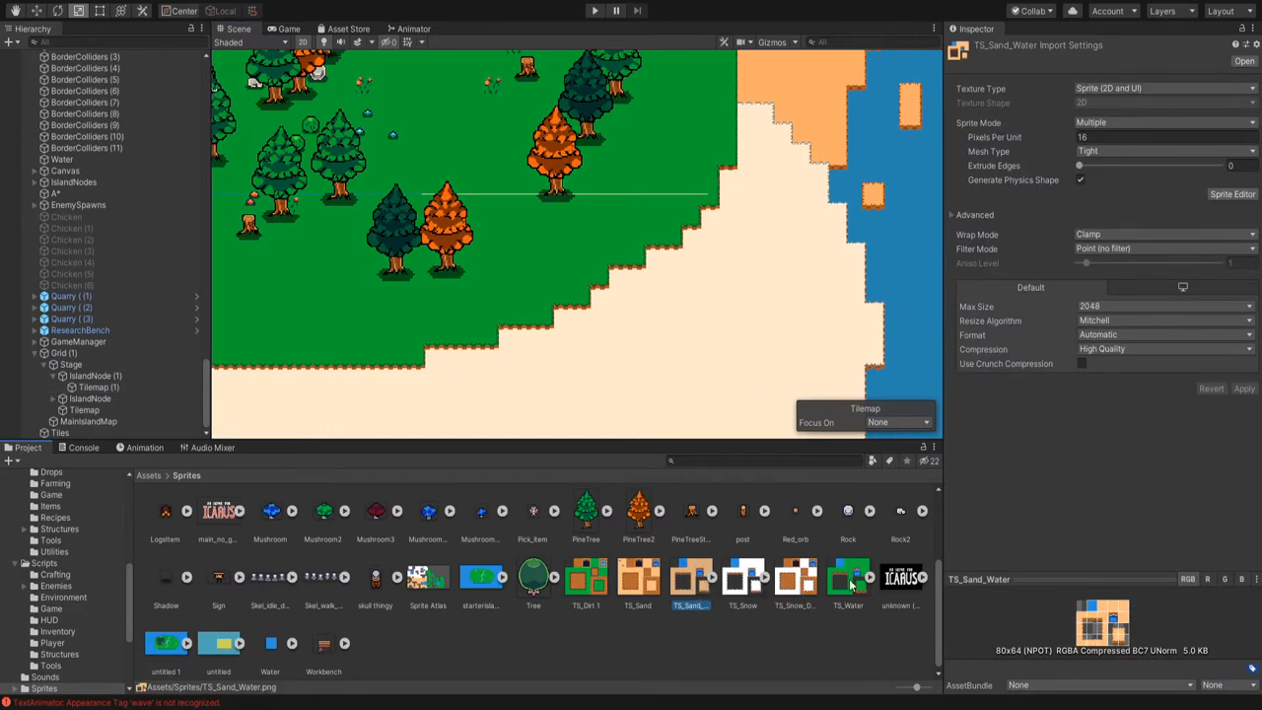
click(741, 580)
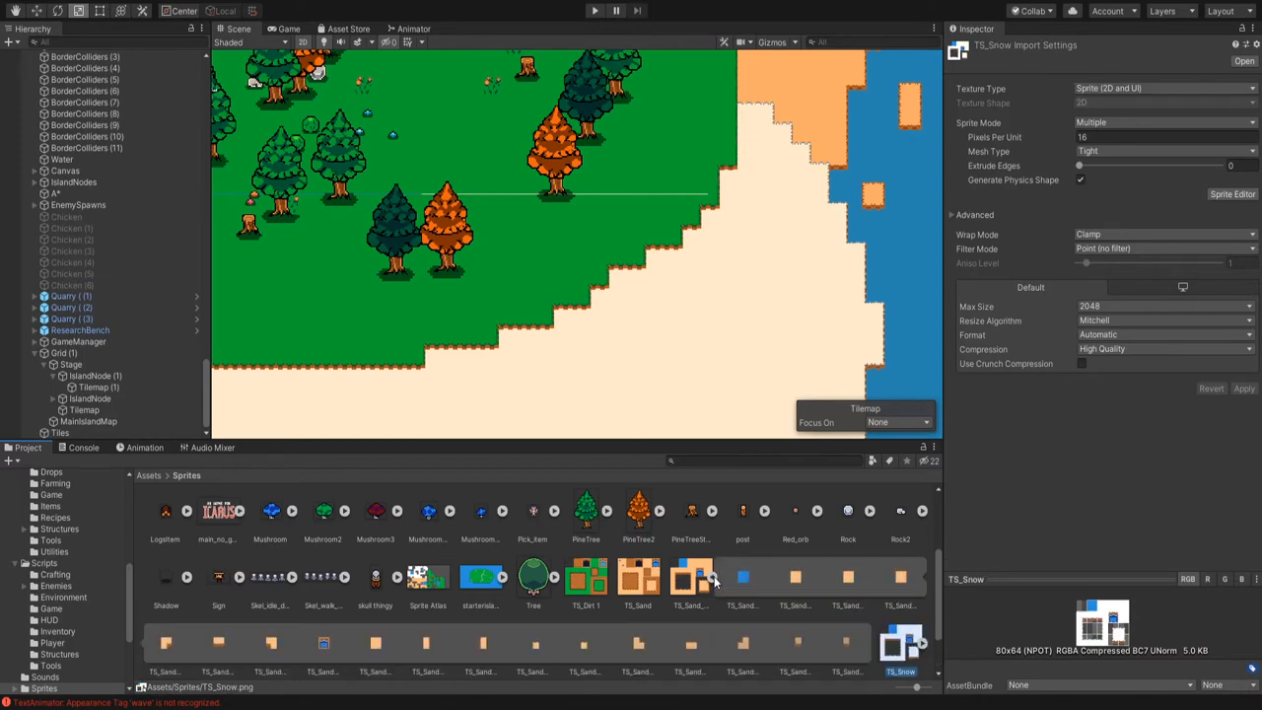
scroll(down, 3)
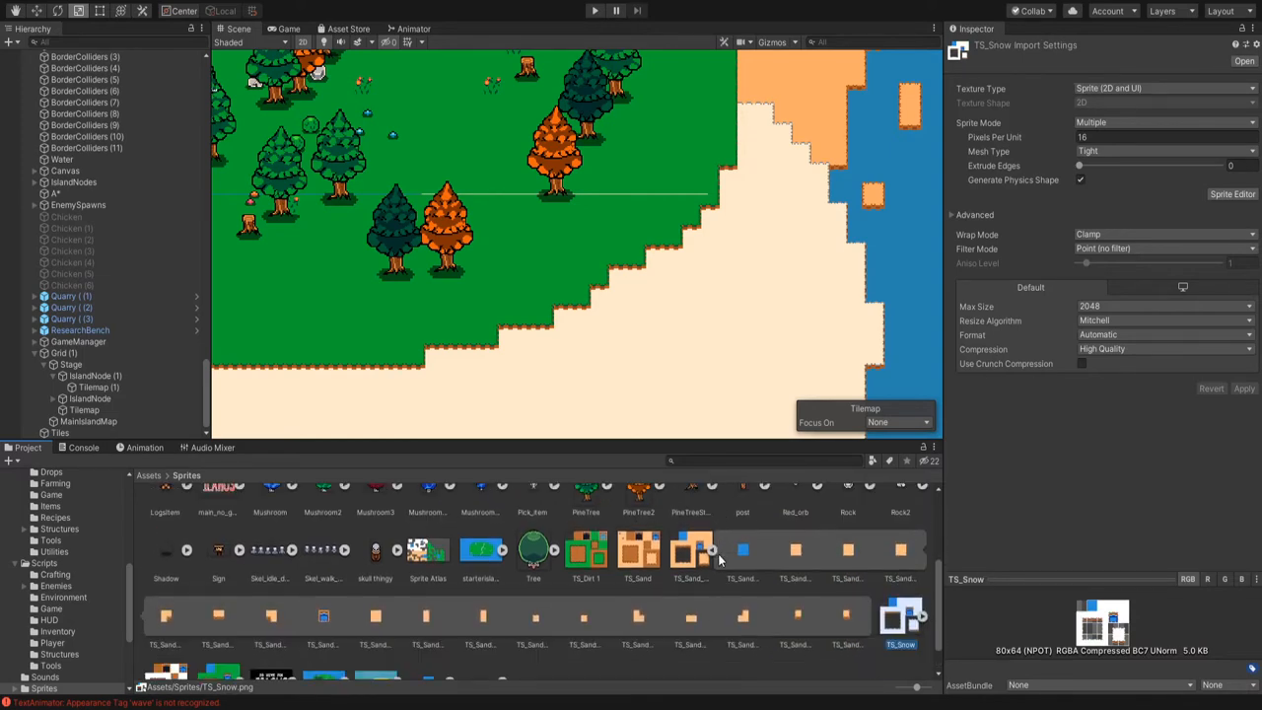
scroll(down, 3)
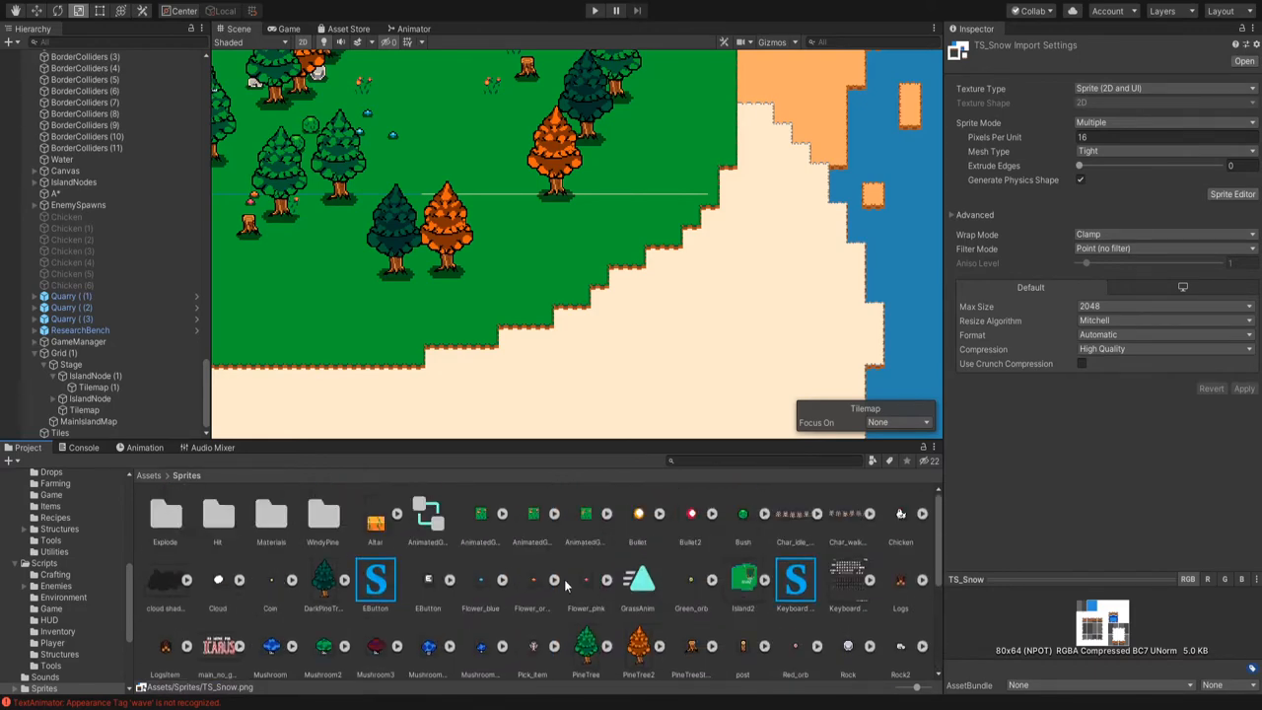
scroll(down, 3)
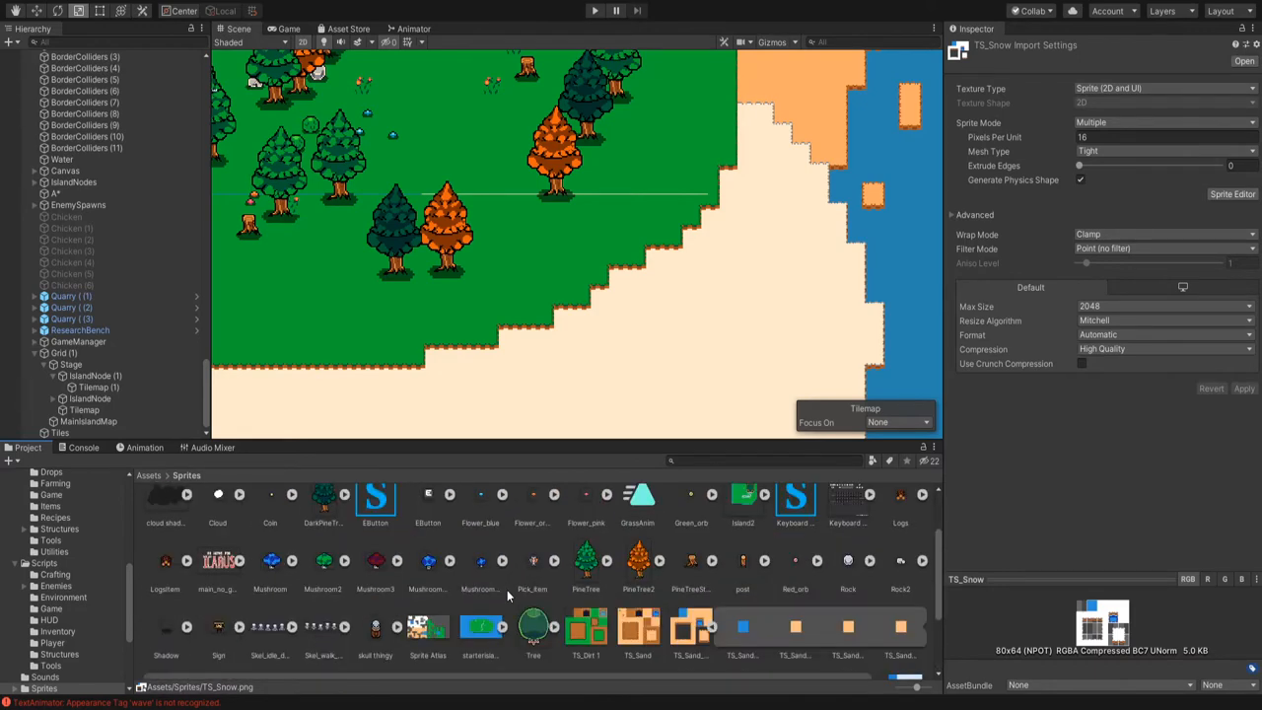
click(426, 544)
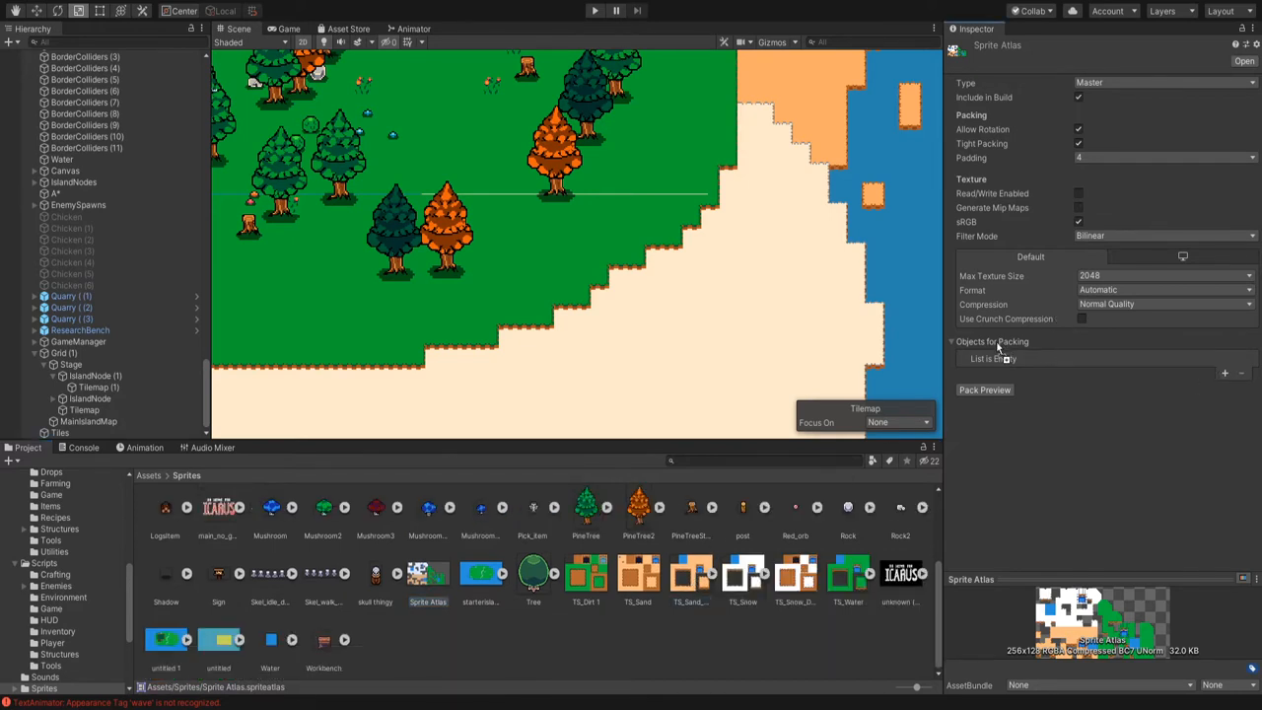
- Add TS_Sand_Water, TS_Snow and TS_Water to Objects for Packing and run the game
click(1223, 373)
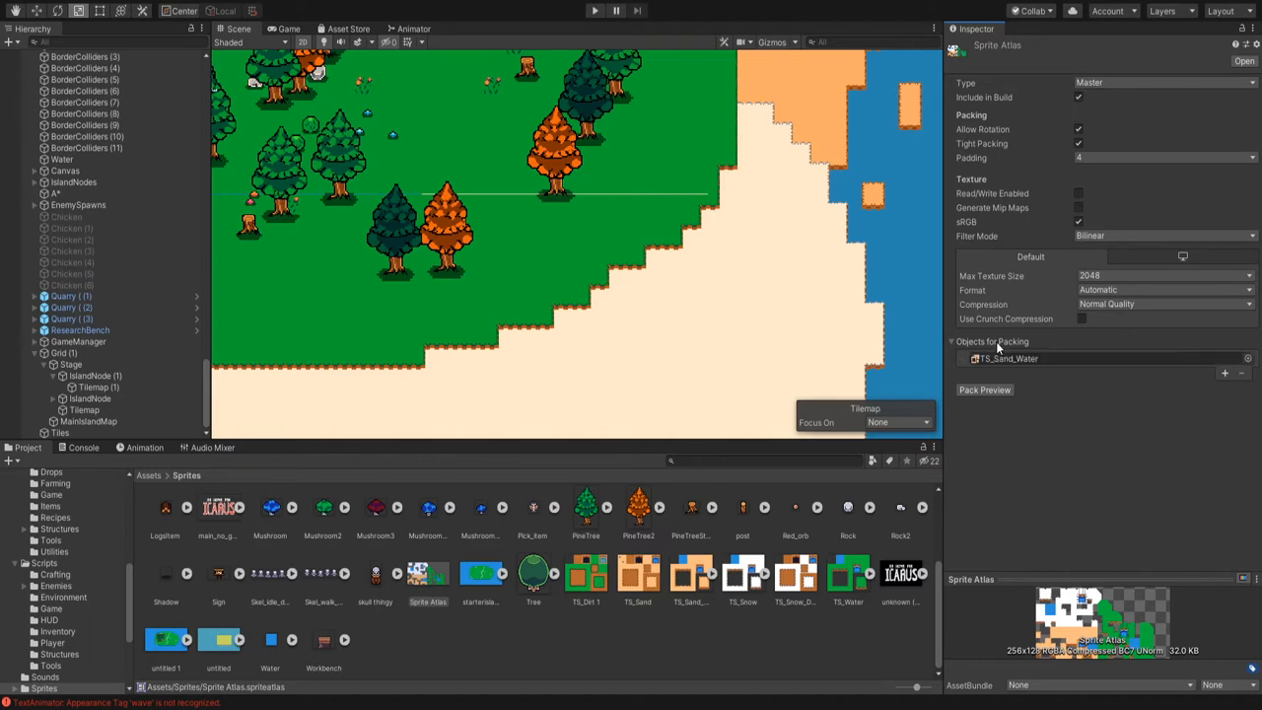
click(741, 574)
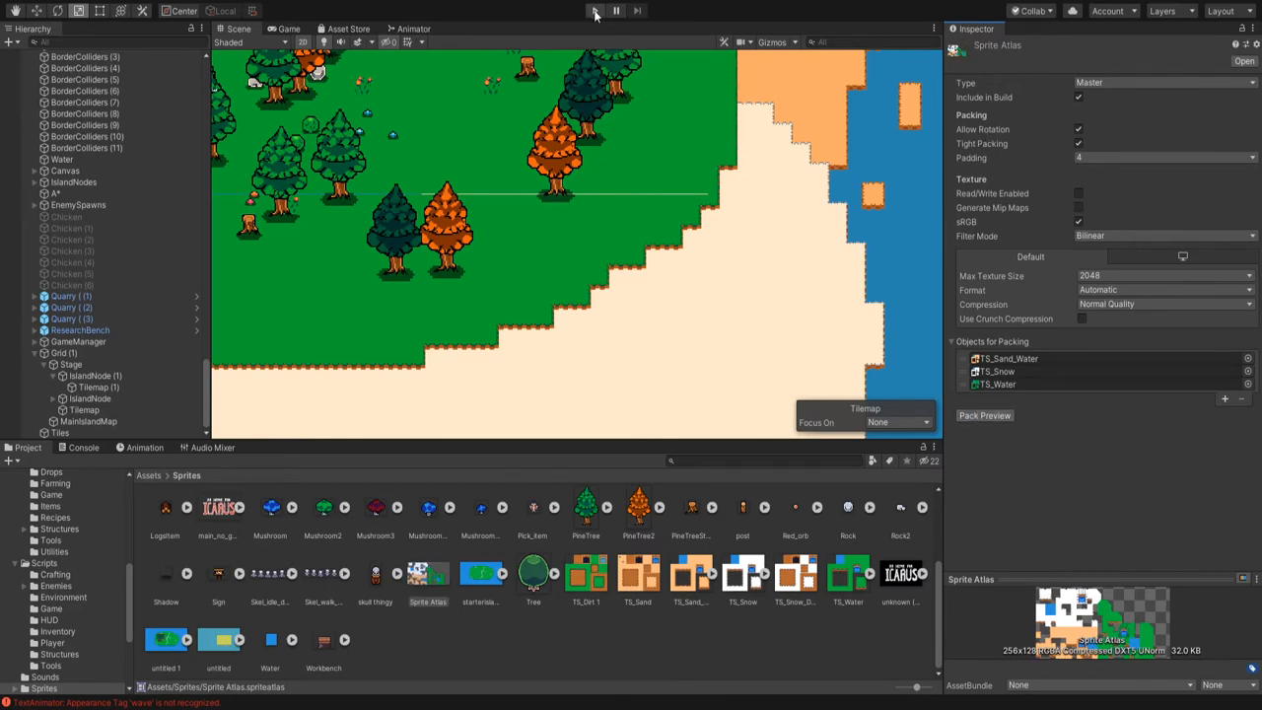
click(595, 12)
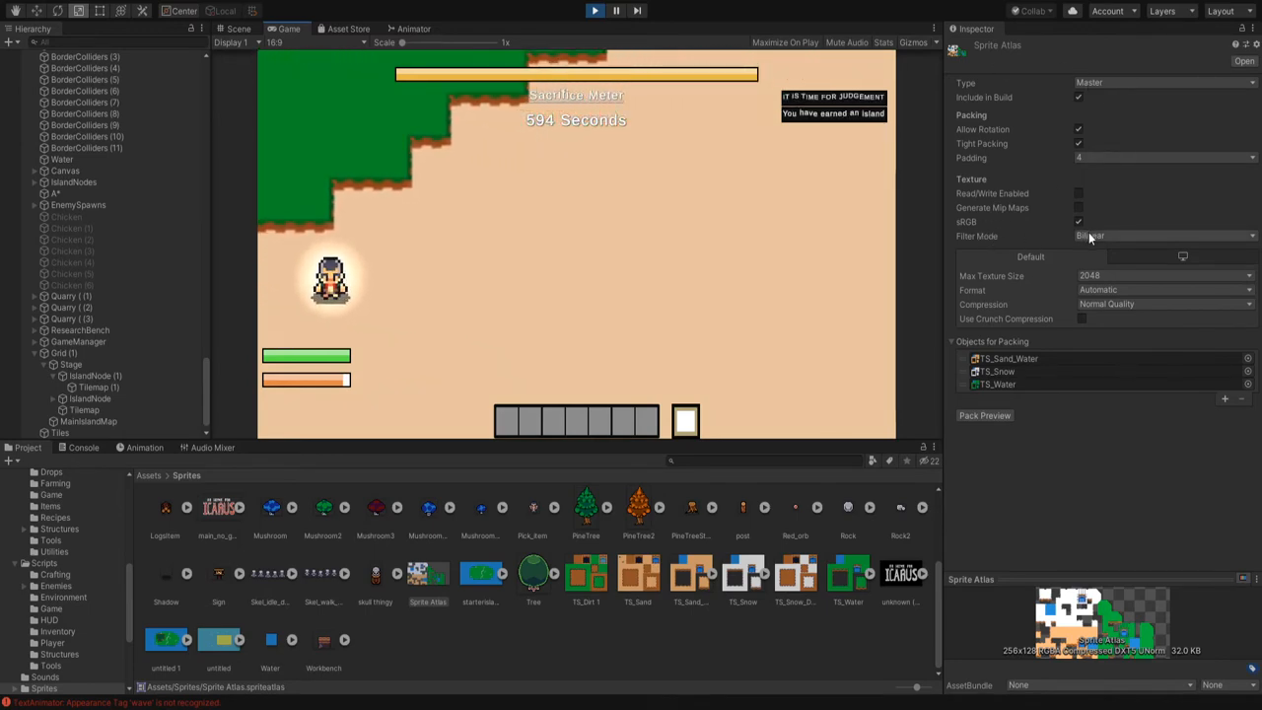
- Set the atlas Filter Mode to Point and run the game to check the seams
click(1163, 237)
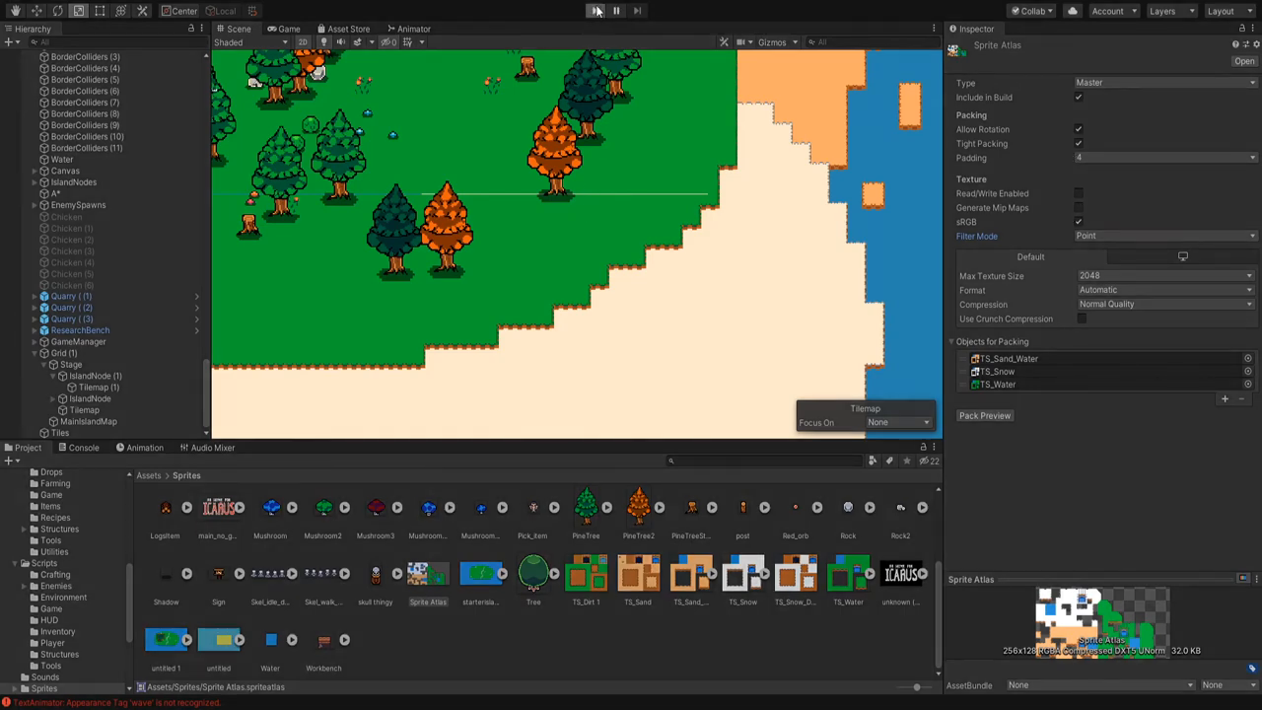
click(595, 12)
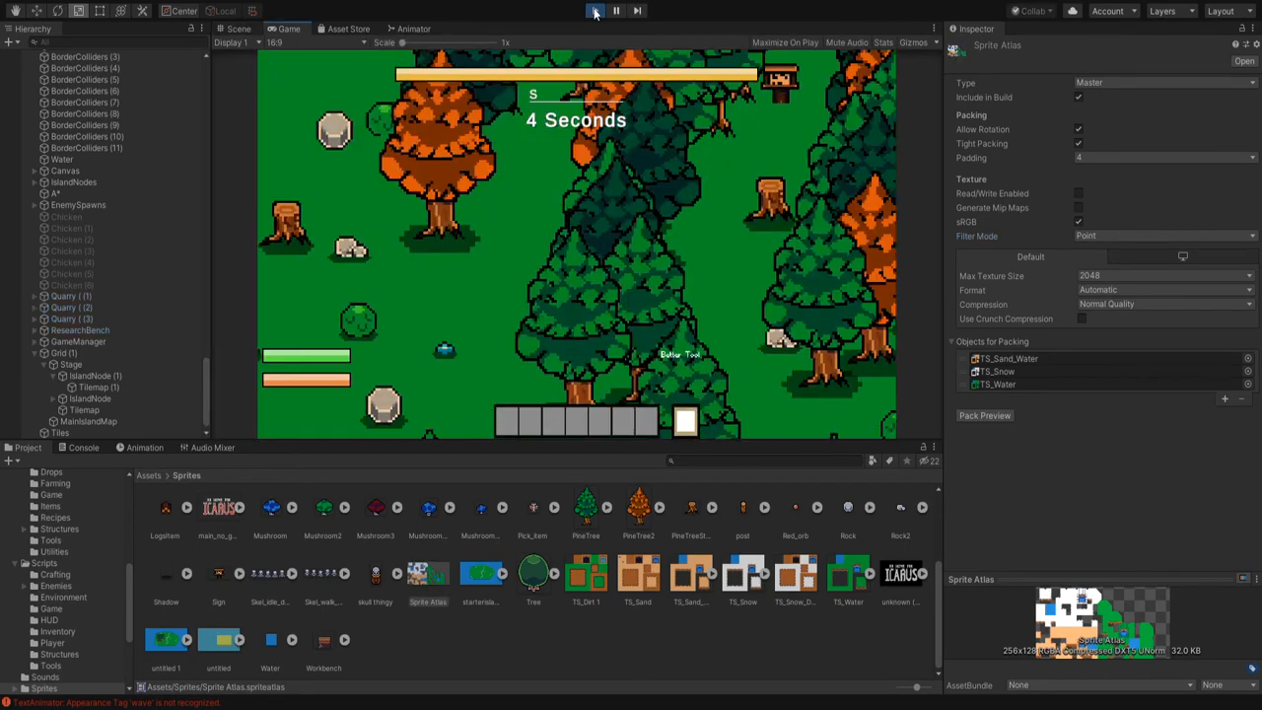
- Set the atlas Compression to High Quality and run the game again
click(595, 9)
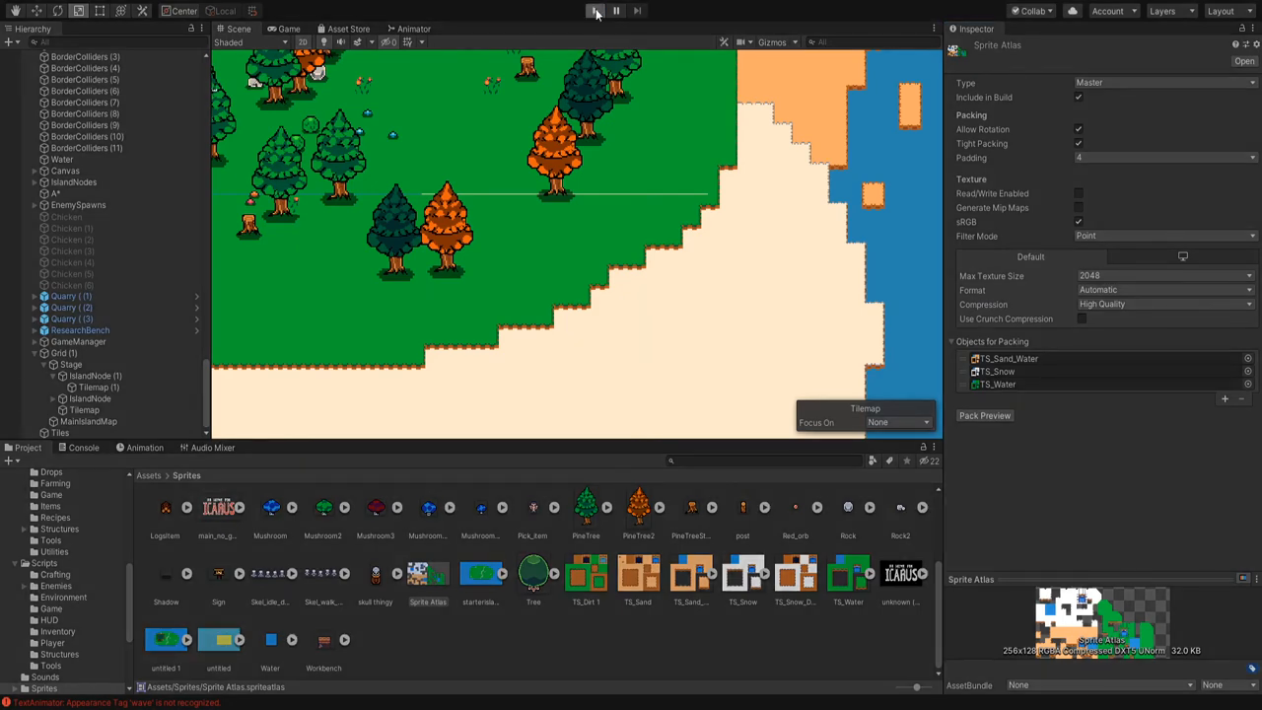
click(595, 12)
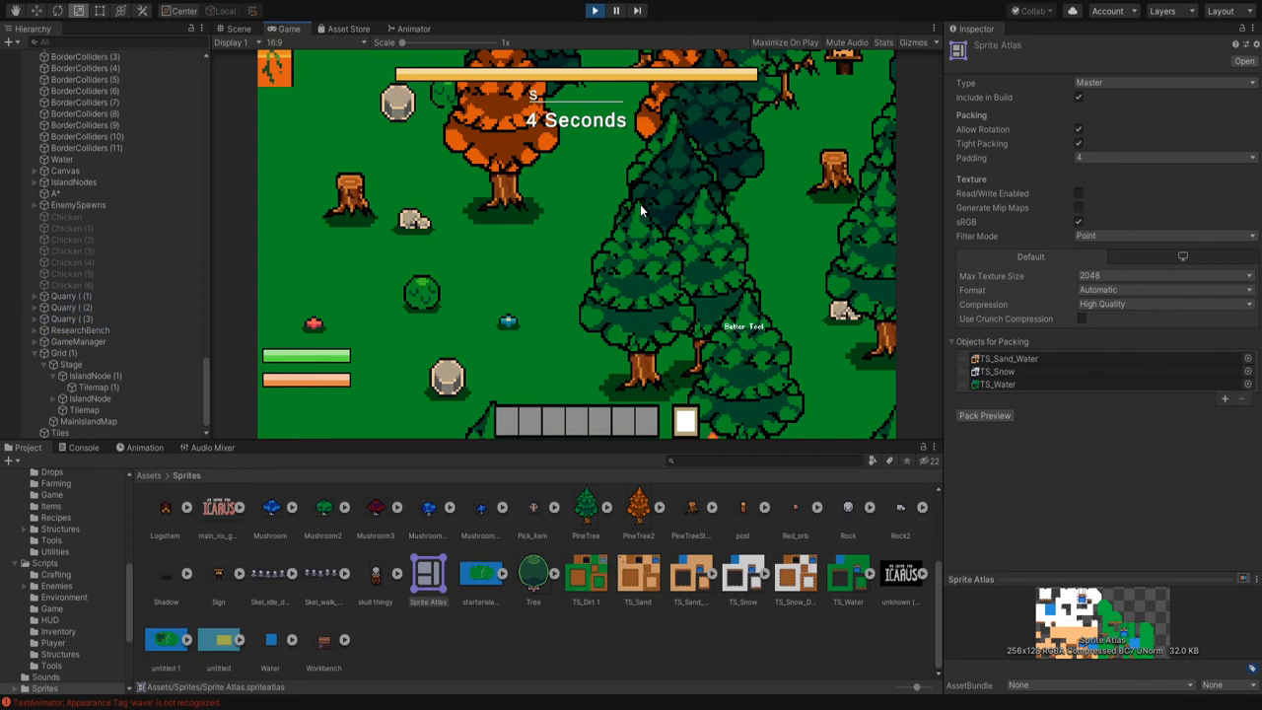